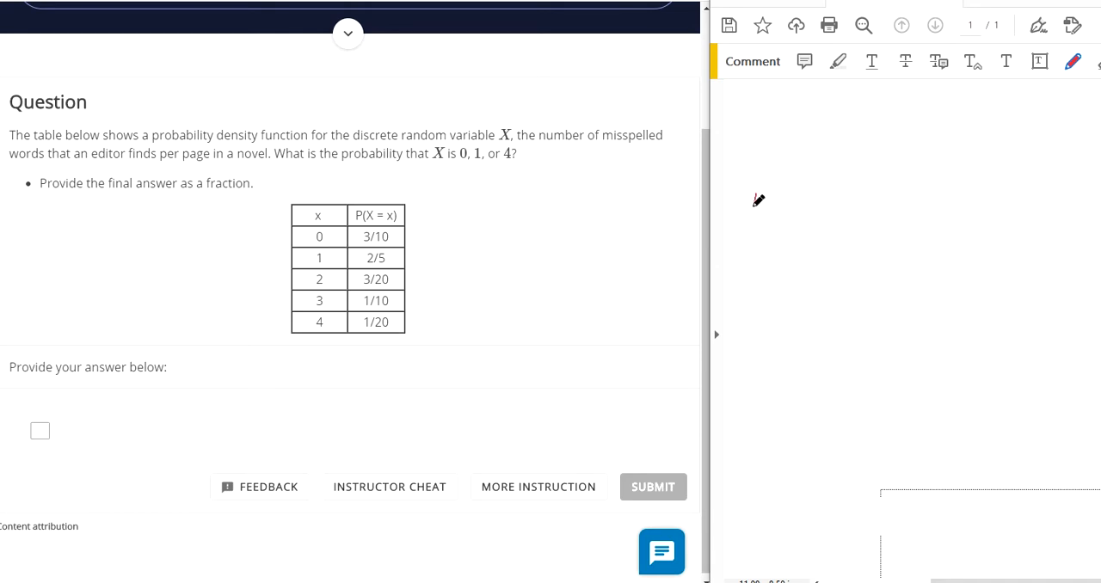
Handwrite P(X = 0, 1, 4) = 3/10 + 2/5 + 1/20 in red
{"action": "left_click_drag", "start_coordinate": [753, 168], "coordinate": [792, 198]}
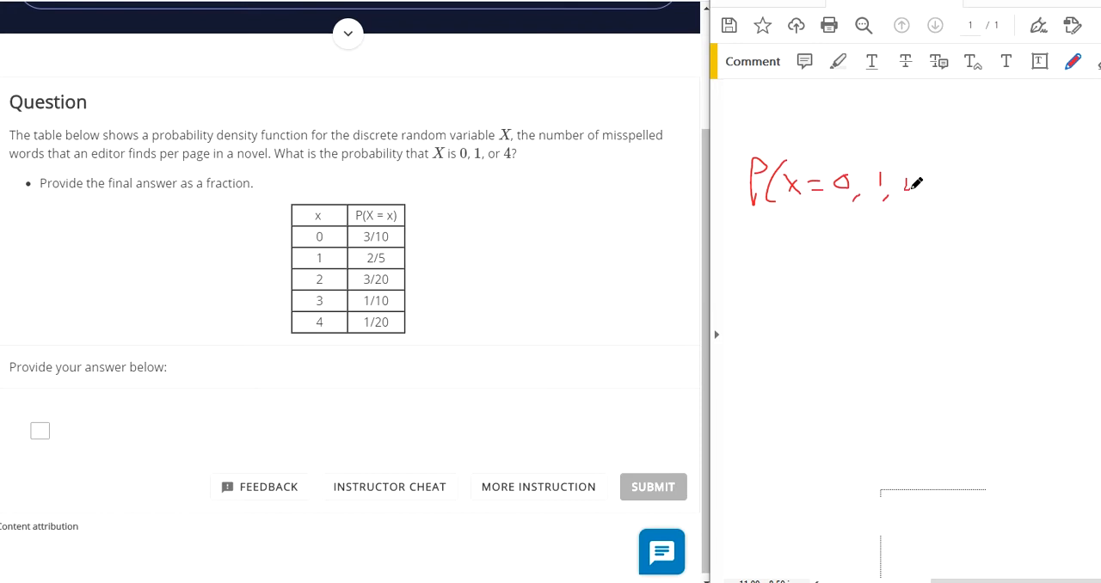
{"action": "left_click_drag", "start_coordinate": [899, 181], "coordinate": [925, 180]}
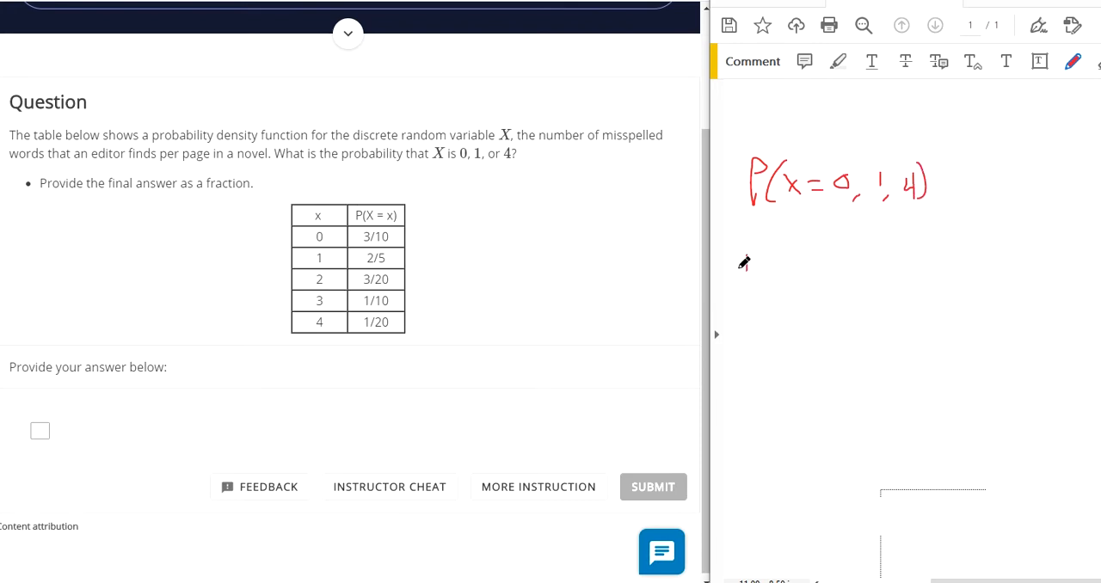
{"action": "left_click_drag", "start_coordinate": [748, 267], "coordinate": [766, 267]}
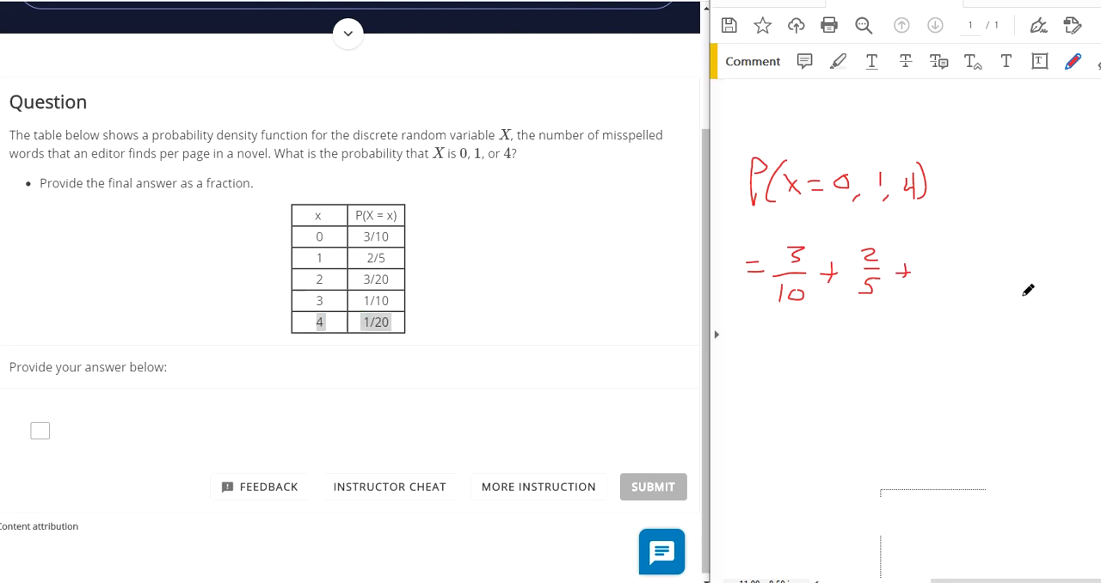
{"action": "left_click_drag", "start_coordinate": [929, 249], "coordinate": [946, 284]}
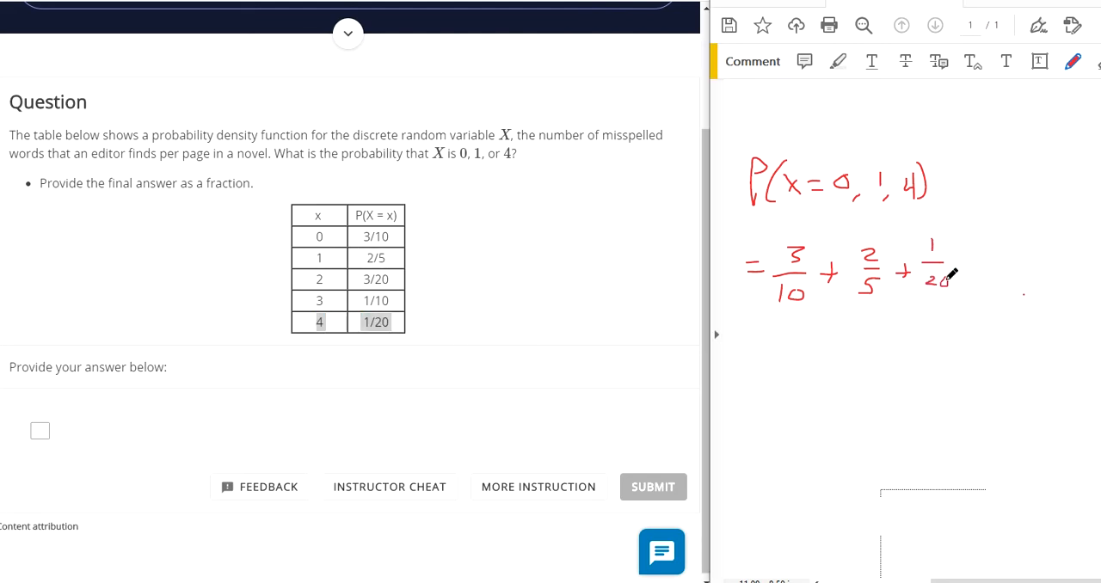
{"action": "left_click_drag", "start_coordinate": [744, 351], "coordinate": [757, 351]}
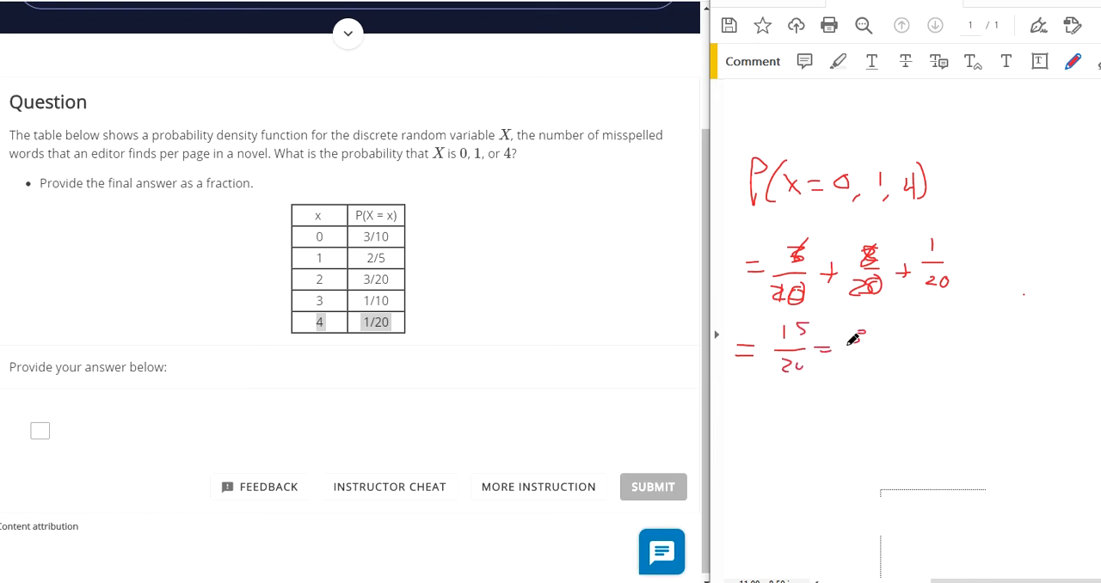
Enter 3/4 as the answer, submit it, and continue
{"action": "left_click", "coordinate": [344, 430]}
{"action": "type", "text": "3/4"}
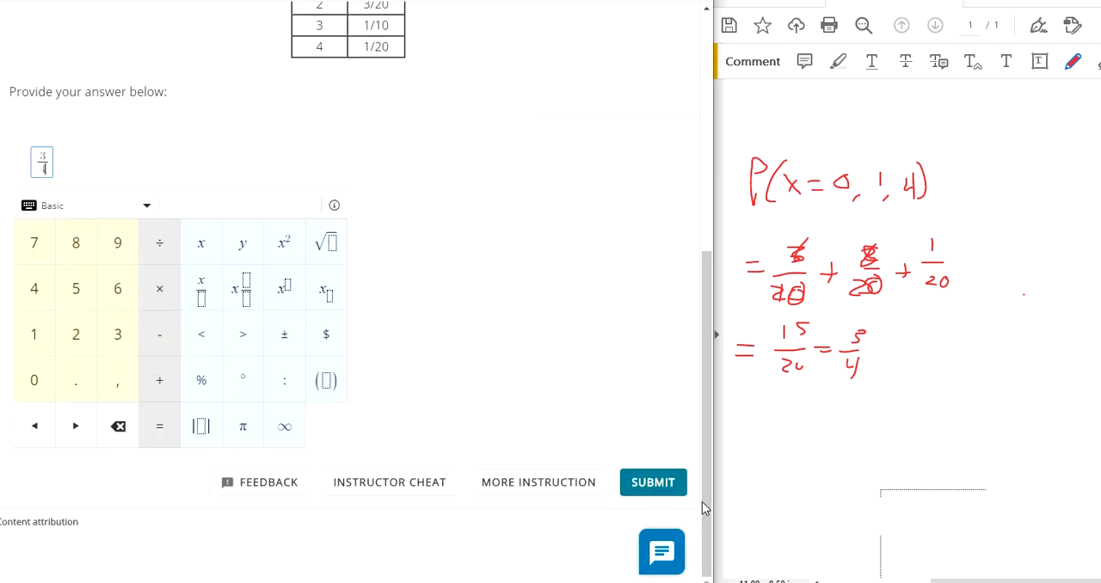
{"action": "left_click", "coordinate": [653, 483]}
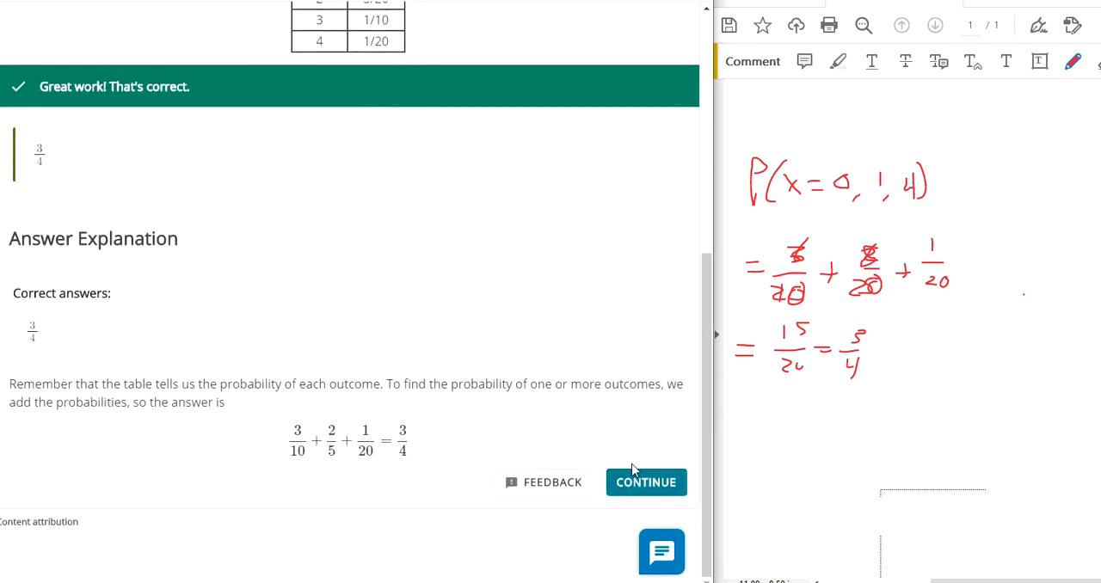
{"action": "left_click", "coordinate": [646, 482]}
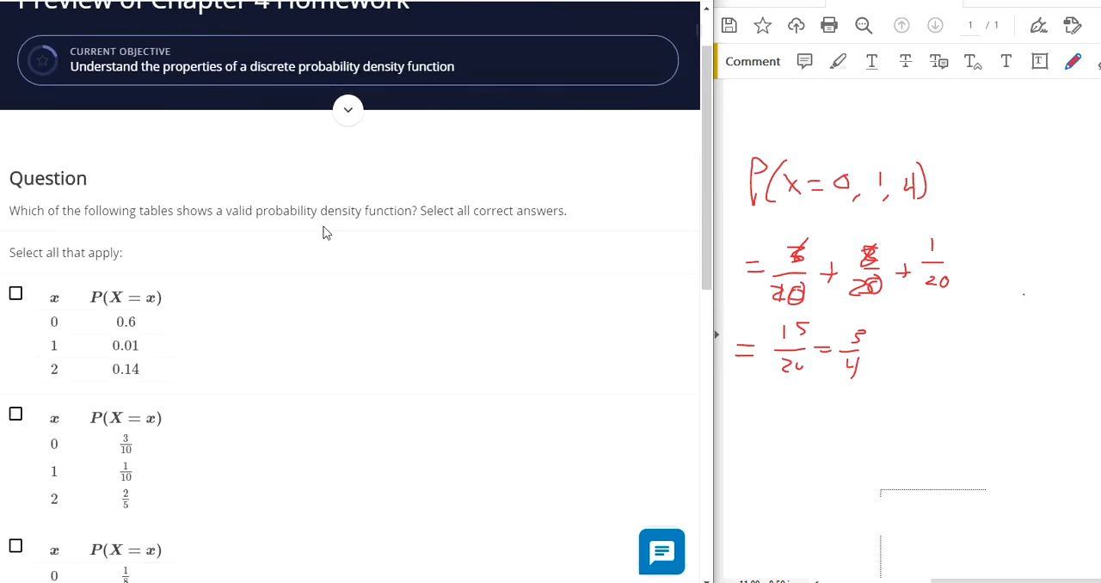
Scroll through the candidate probability density tables of the new question
{"action": "scroll", "scroll_direction": "down", "scroll_amount": 3}
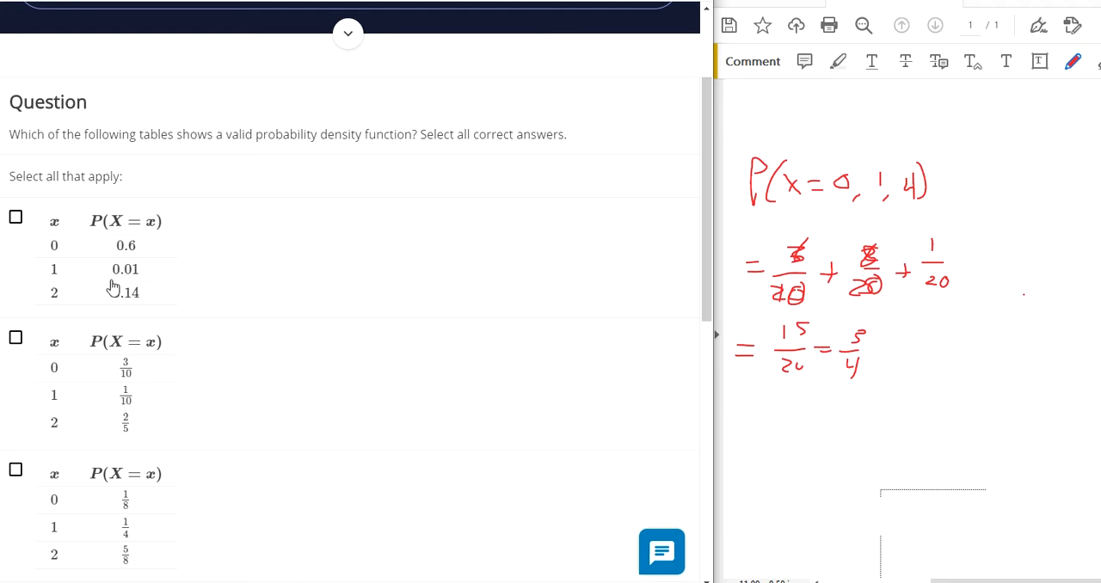
{"action": "scroll", "scroll_direction": "down", "scroll_amount": 3}
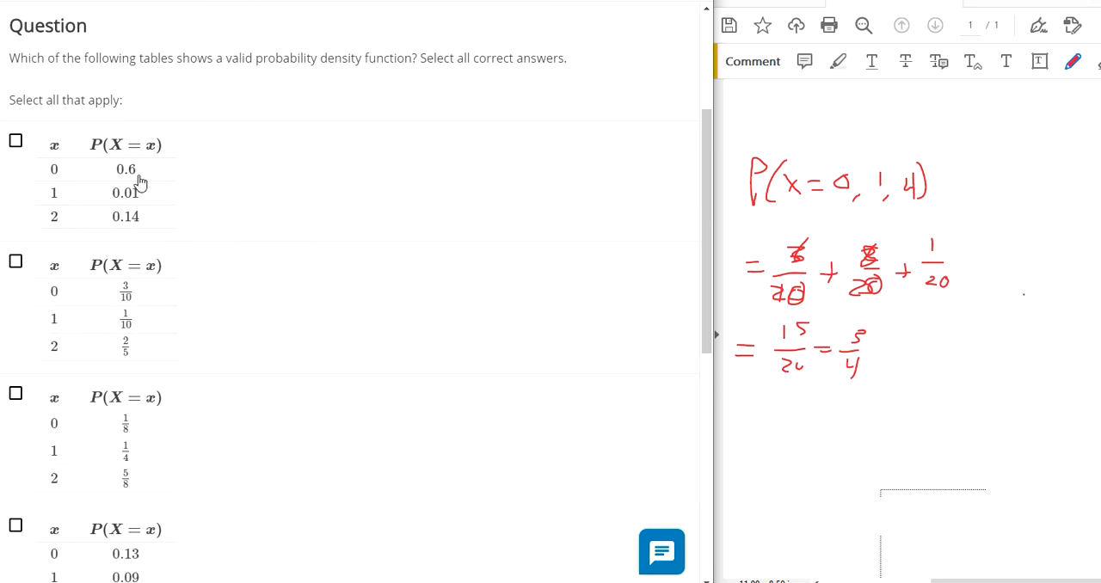
{"action": "mouse_move", "coordinate": [147, 215]}
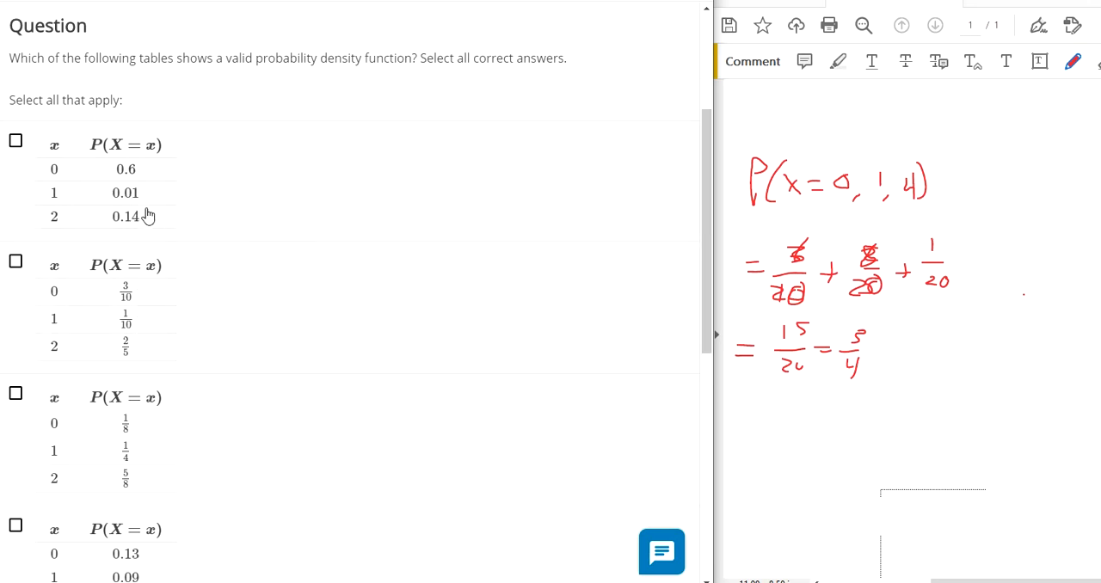
{"action": "mouse_move", "coordinate": [146, 357]}
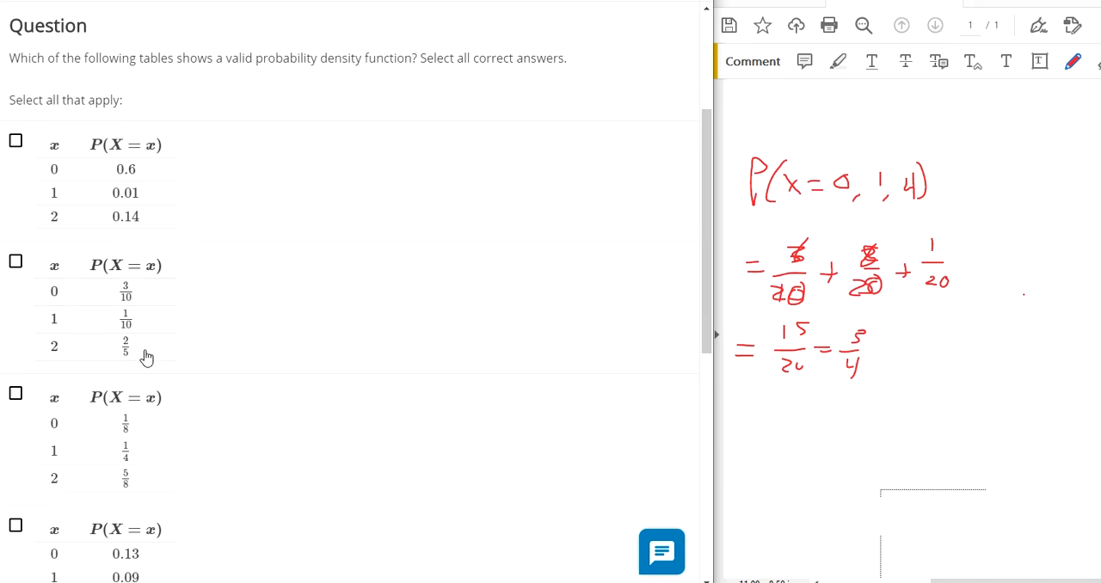
{"action": "scroll", "scroll_direction": "down", "scroll_amount": 3}
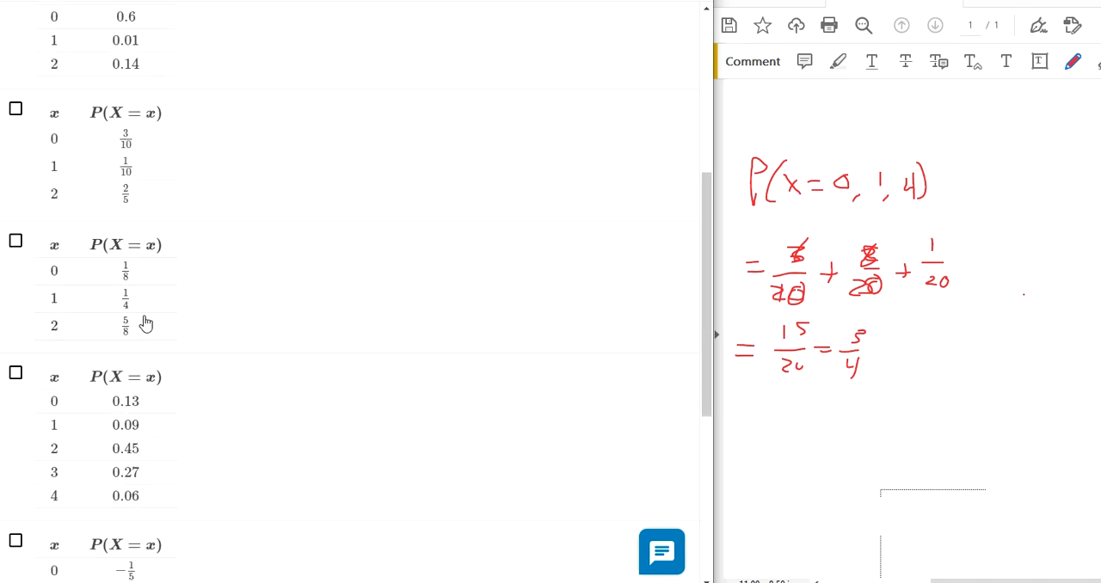
{"action": "mouse_move", "coordinate": [129, 298]}
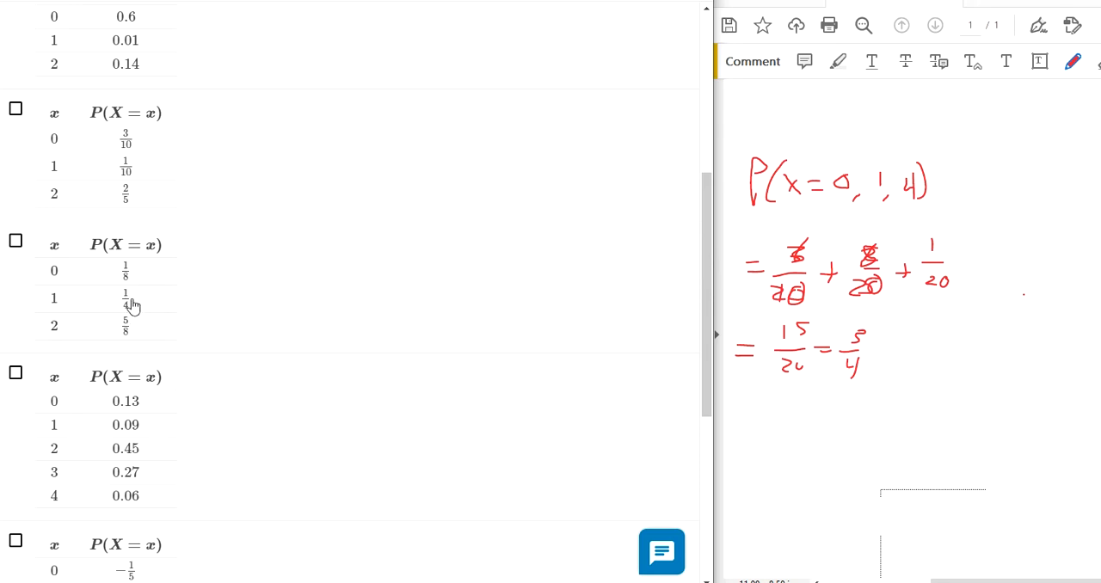
{"action": "scroll", "scroll_direction": "down", "scroll_amount": 3}
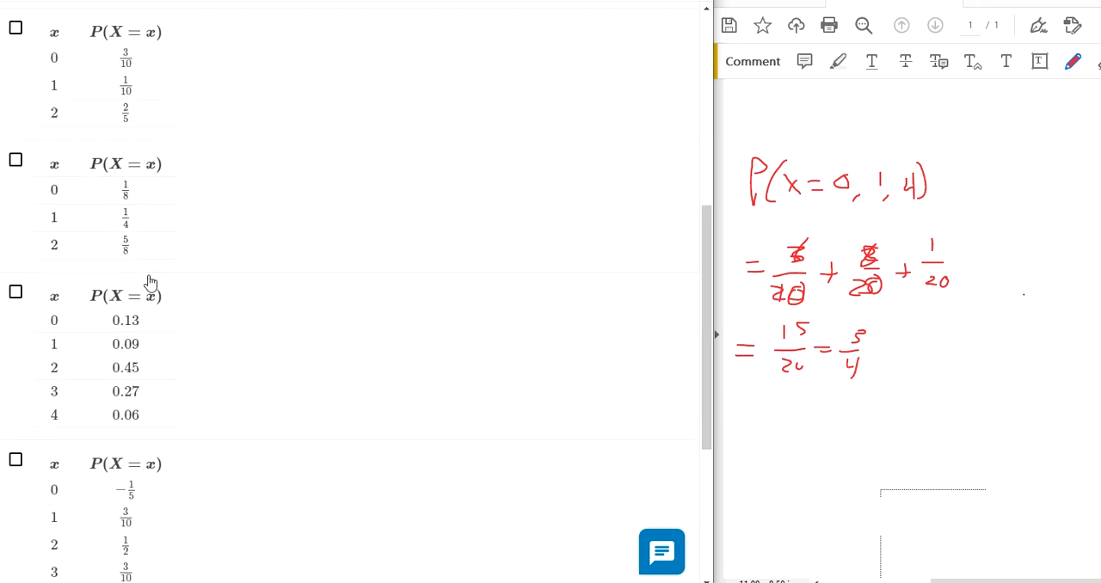
{"action": "scroll", "scroll_direction": "down", "scroll_amount": 3}
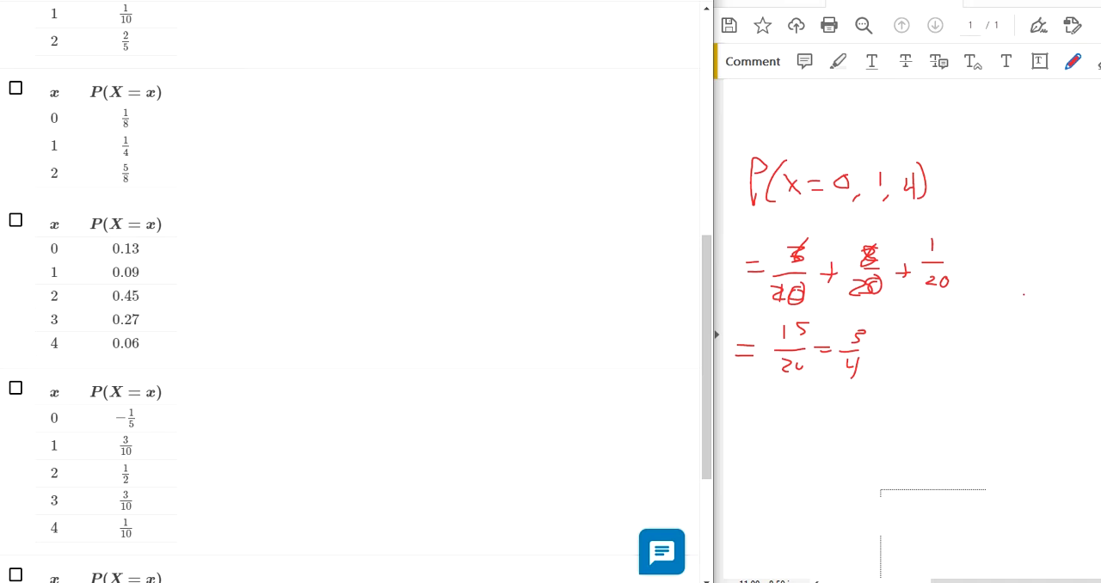
Select the 0.13, 0.09, 0.45, 0.27, 0.06 table and submit it
{"action": "left_click", "coordinate": [812, 543]}
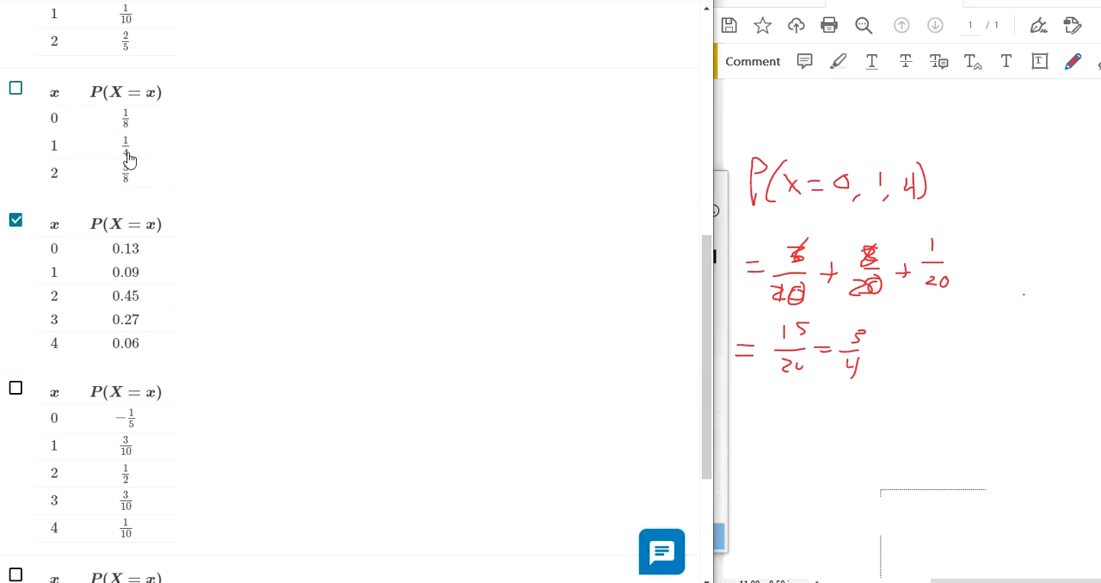
{"action": "scroll", "scroll_direction": "down", "scroll_amount": 3}
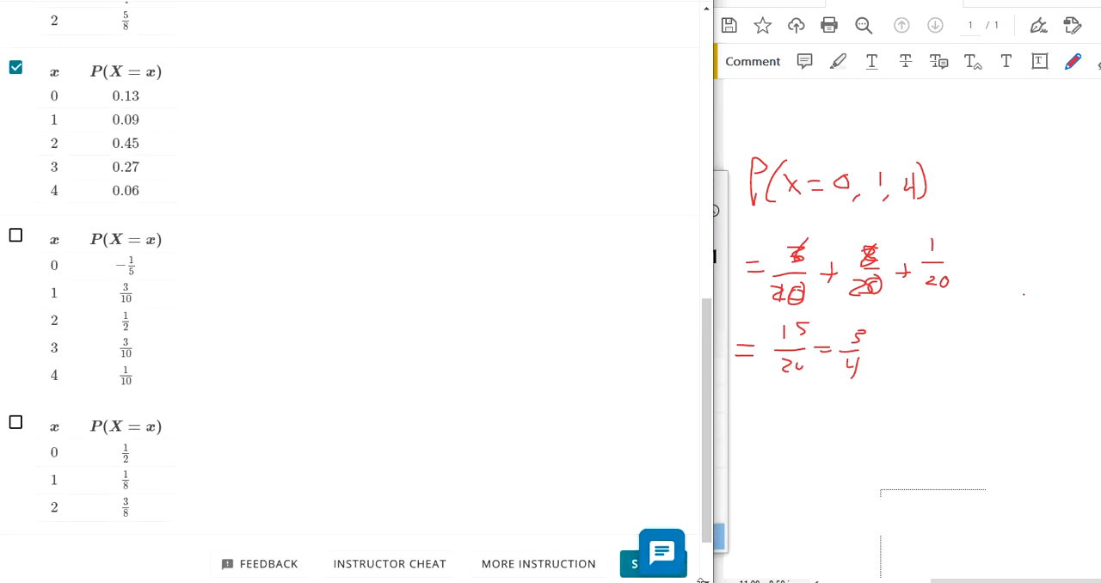
{"action": "mouse_move", "coordinate": [524, 355]}
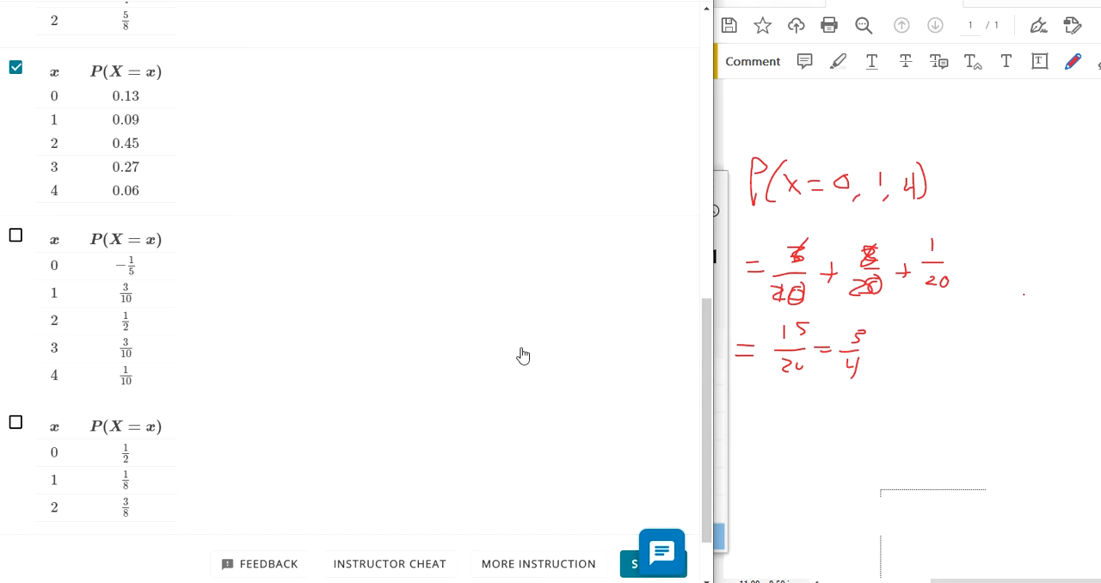
{"action": "mouse_move", "coordinate": [132, 285]}
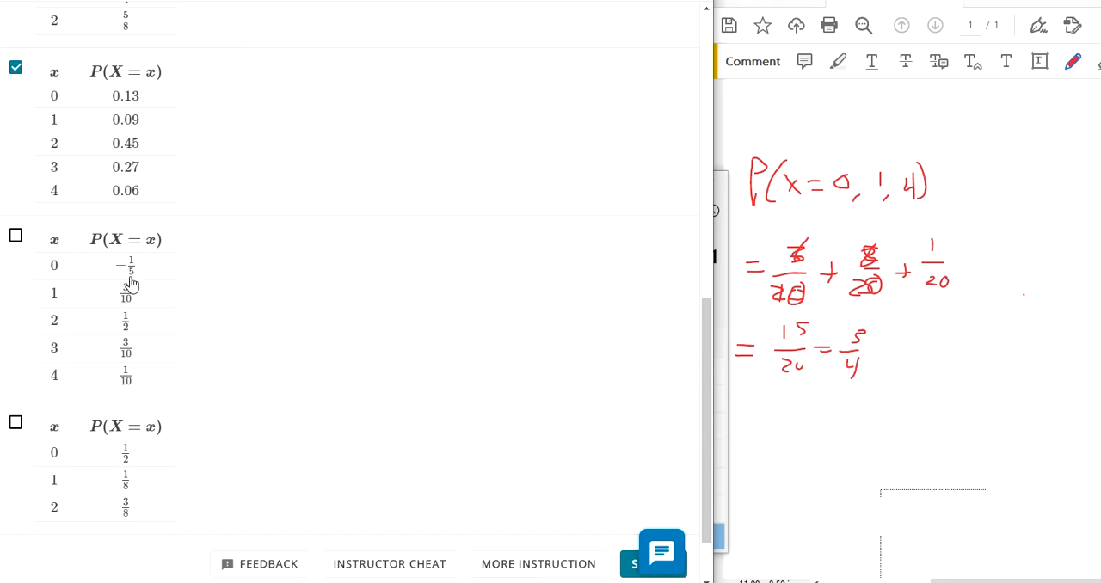
{"action": "mouse_move", "coordinate": [135, 285]}
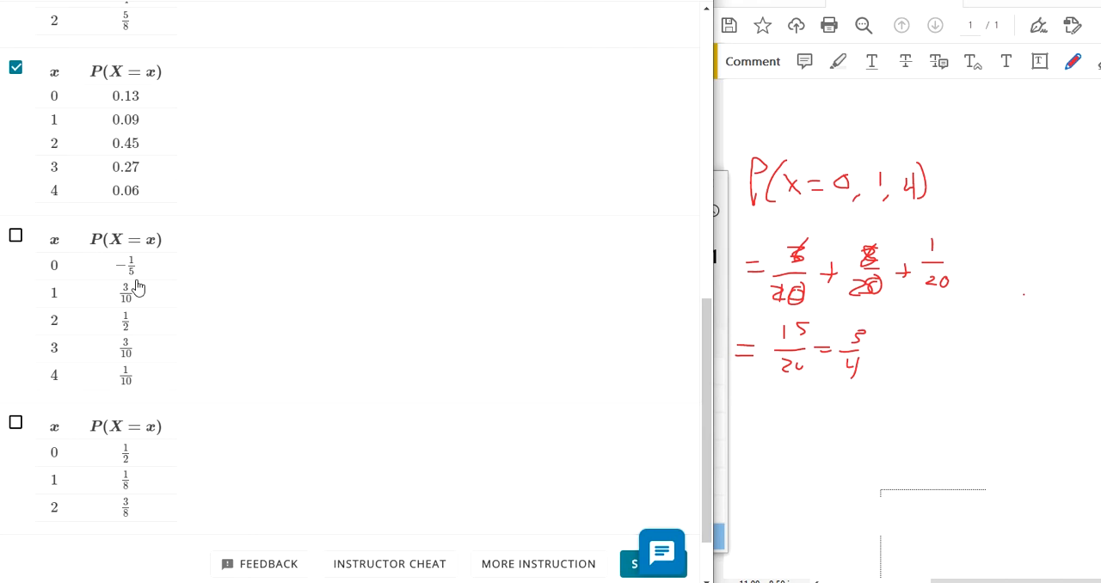
{"action": "scroll", "scroll_direction": "down", "scroll_amount": 3}
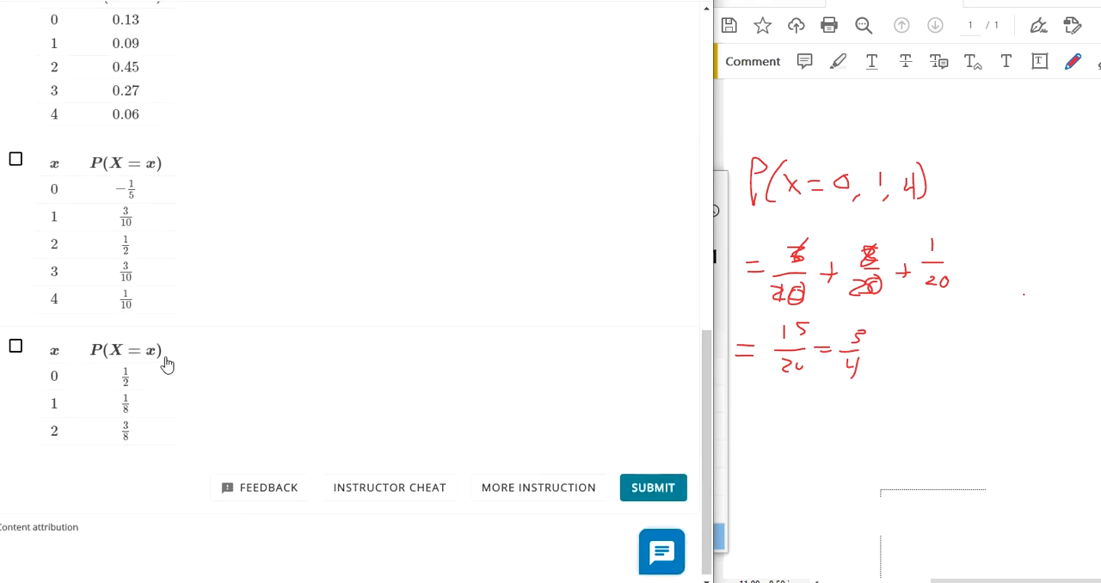
{"action": "mouse_move", "coordinate": [130, 388]}
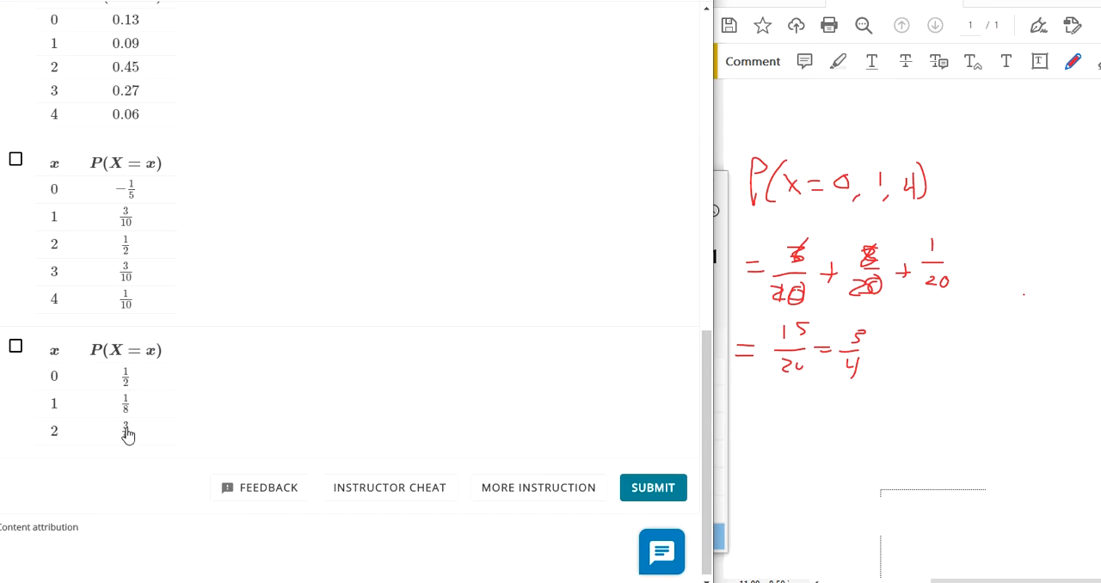
{"action": "left_click", "coordinate": [15, 346]}
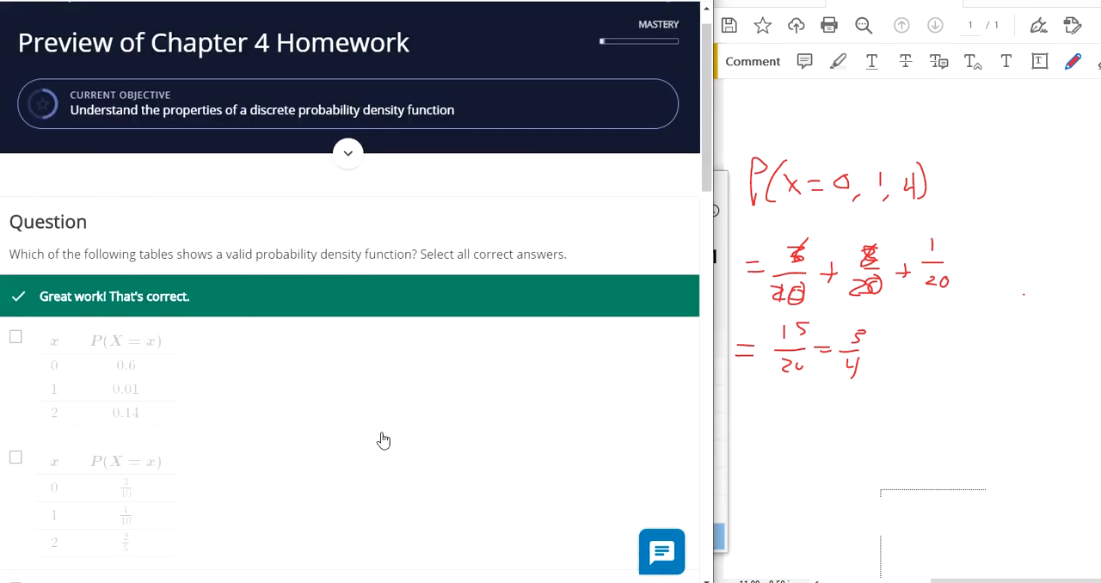
Handwrite P(x) = 1/ in red below the previous calculation
{"action": "scroll", "scroll_direction": "down", "scroll_amount": 3}
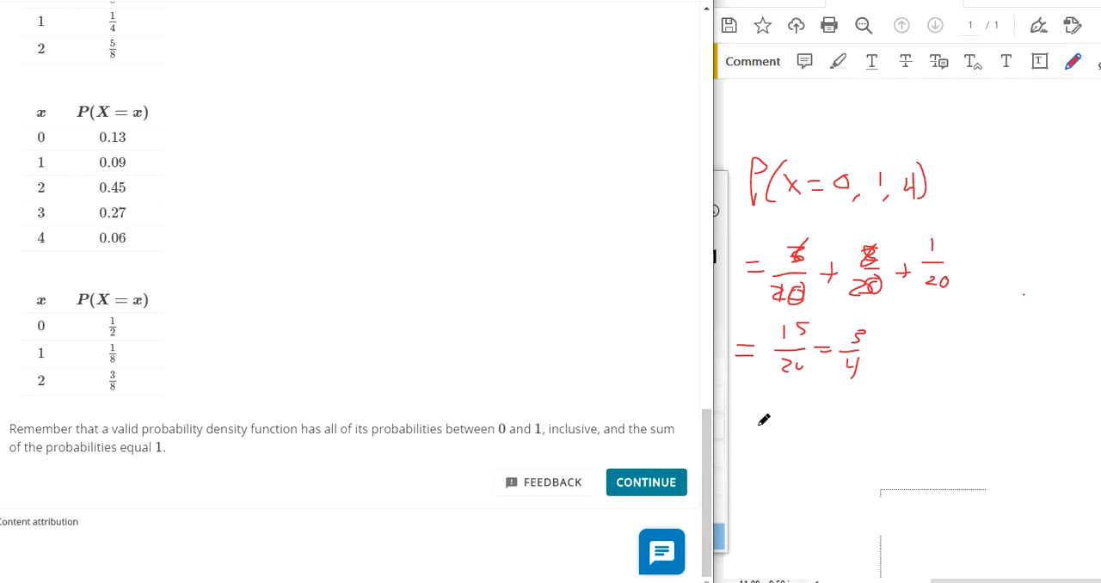
{"action": "left_click_drag", "start_coordinate": [766, 409], "coordinate": [770, 464]}
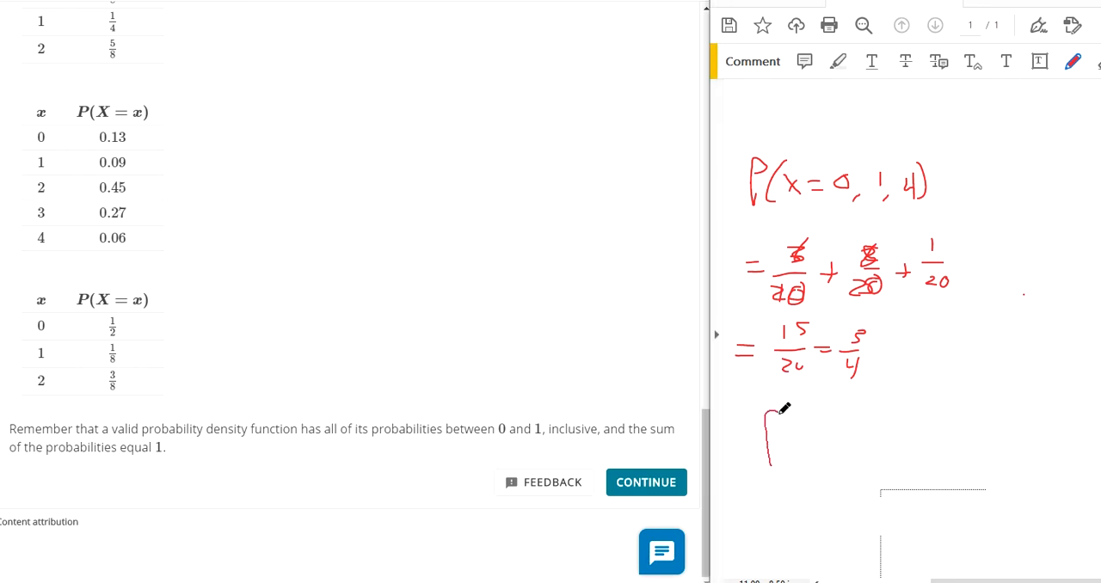
{"action": "left_click_drag", "start_coordinate": [766, 404], "coordinate": [818, 447]}
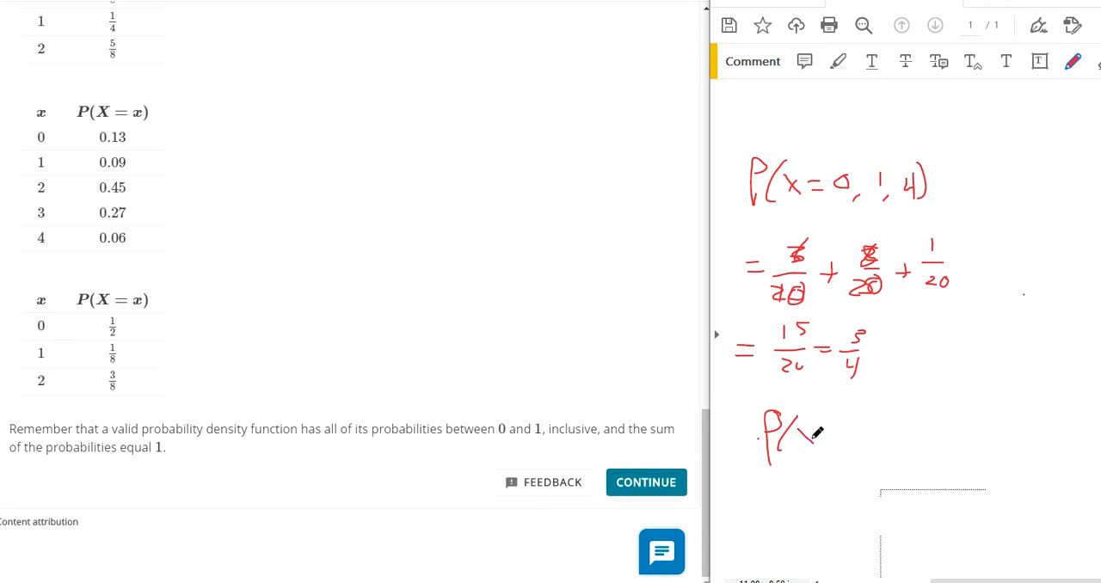
{"action": "left_click_drag", "start_coordinate": [809, 434], "coordinate": [895, 444]}
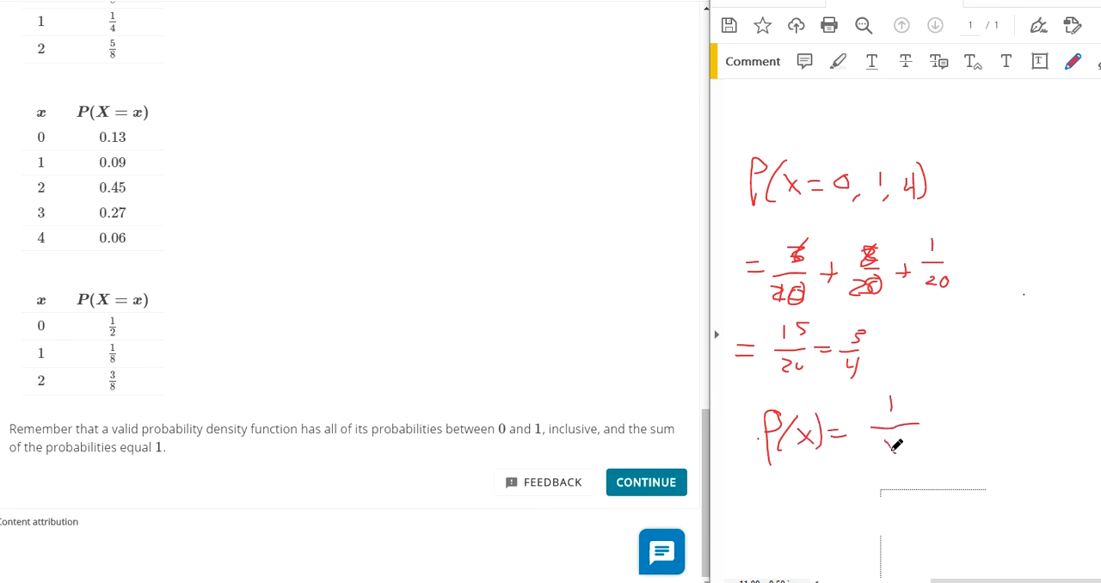